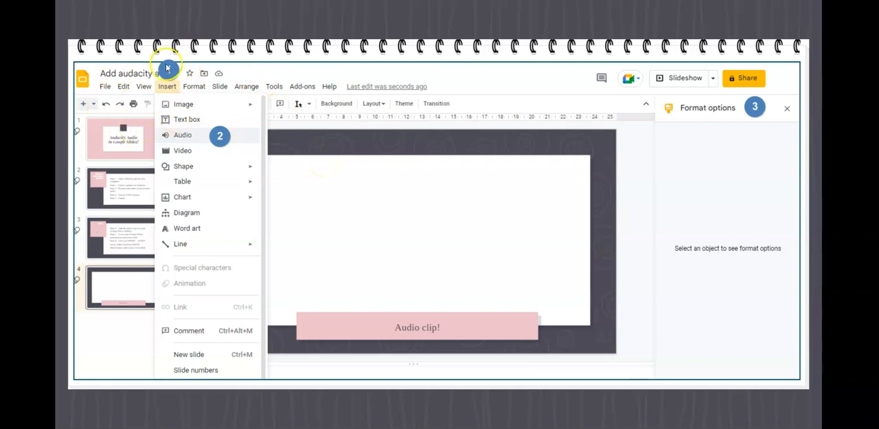
mouse_move(247, 86)
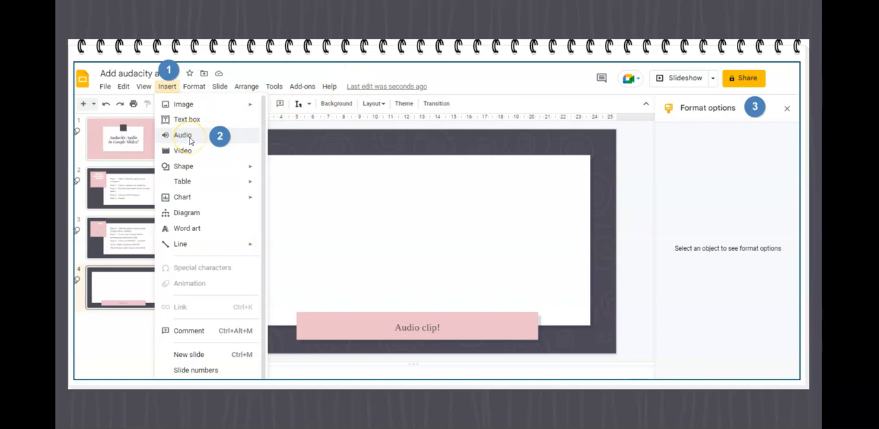
mouse_move(319, 238)
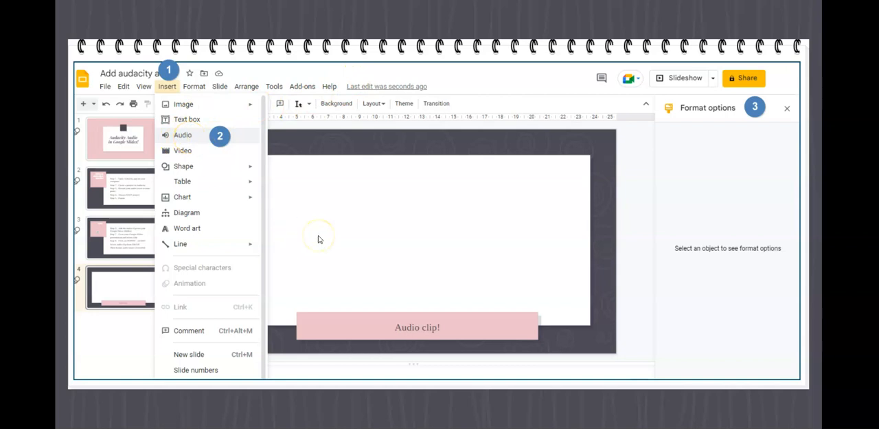
Open the Insert audio picker from Drive on the blank fourth slide.
click(183, 135)
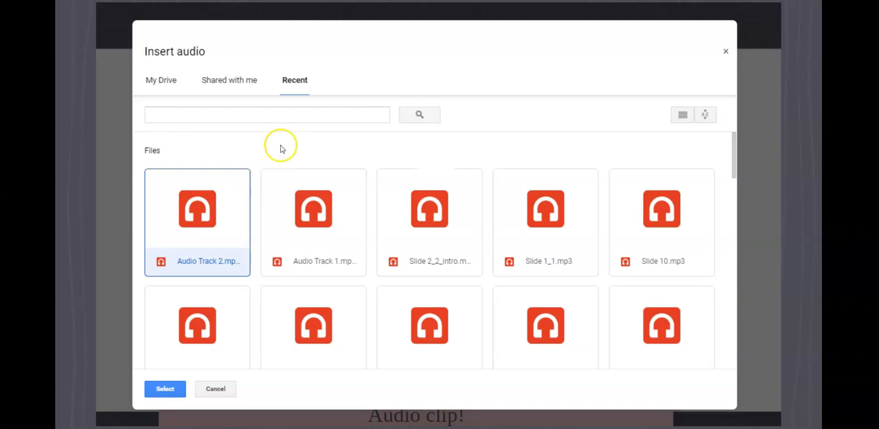
mouse_move(299, 96)
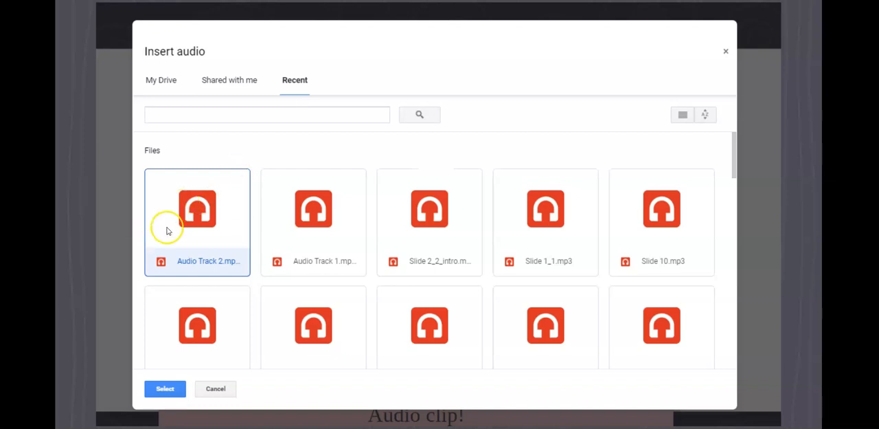
mouse_move(344, 241)
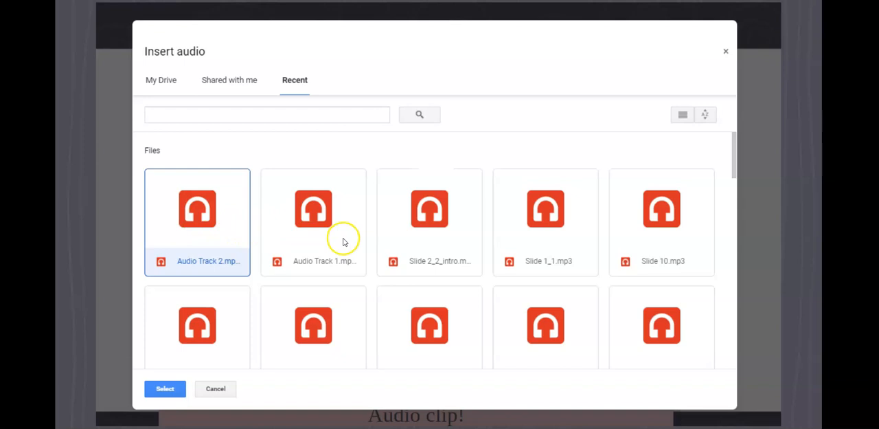
mouse_move(219, 239)
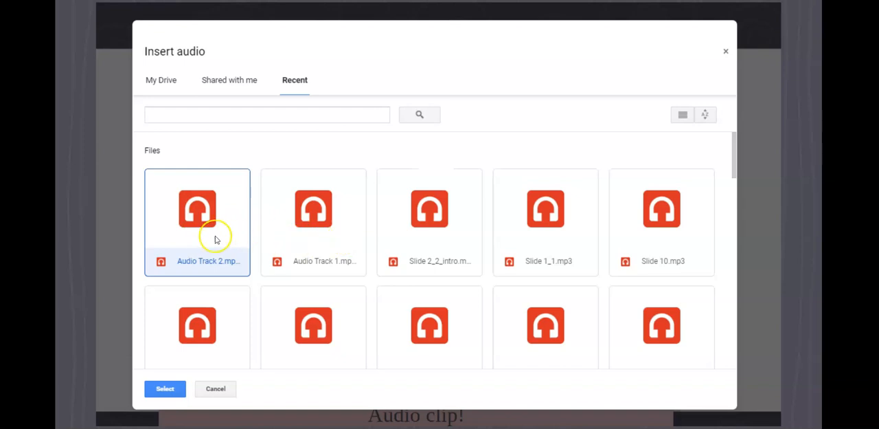
mouse_move(249, 239)
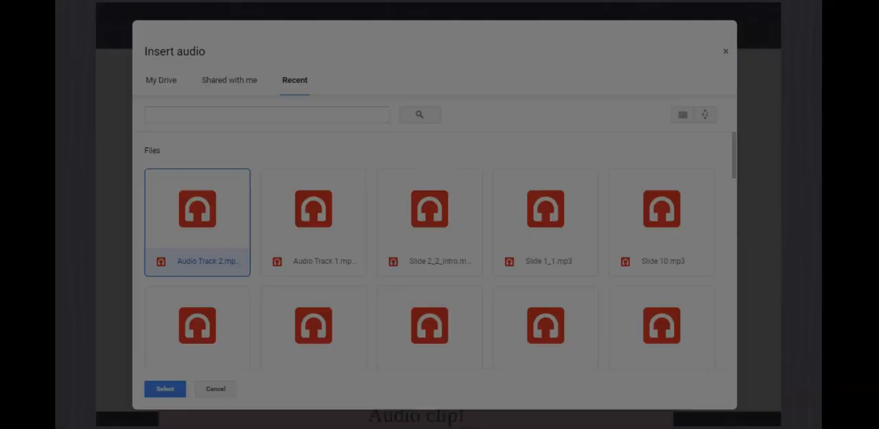
Insert Audio Track 2 from the picker's Recent list onto the fourth slide.
click(165, 388)
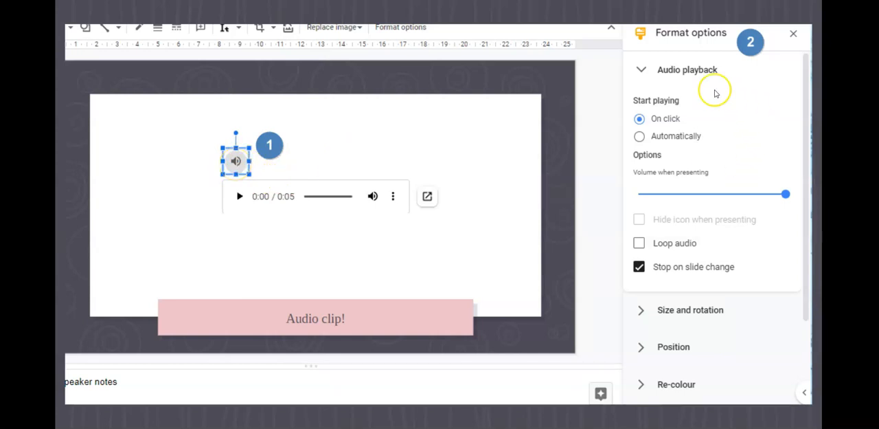
mouse_move(665, 318)
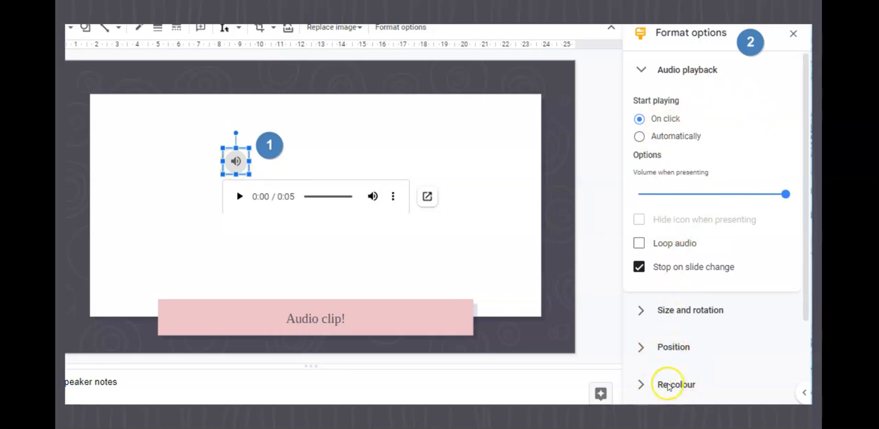
mouse_move(460, 174)
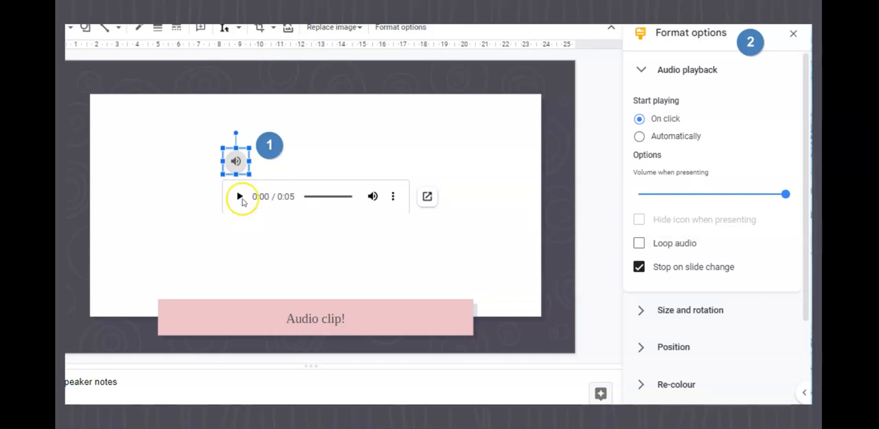
mouse_move(550, 142)
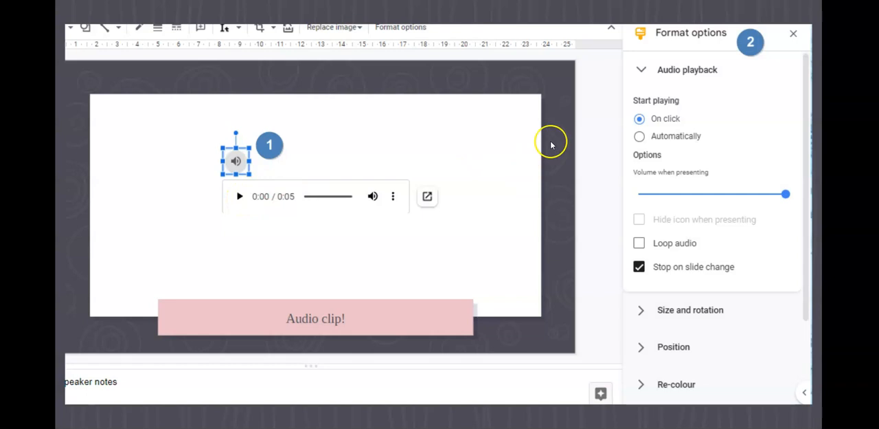
mouse_move(393, 167)
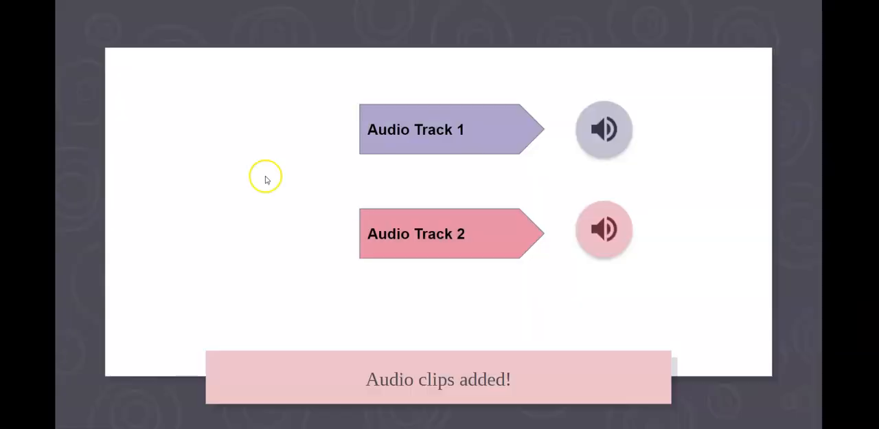
mouse_move(444, 93)
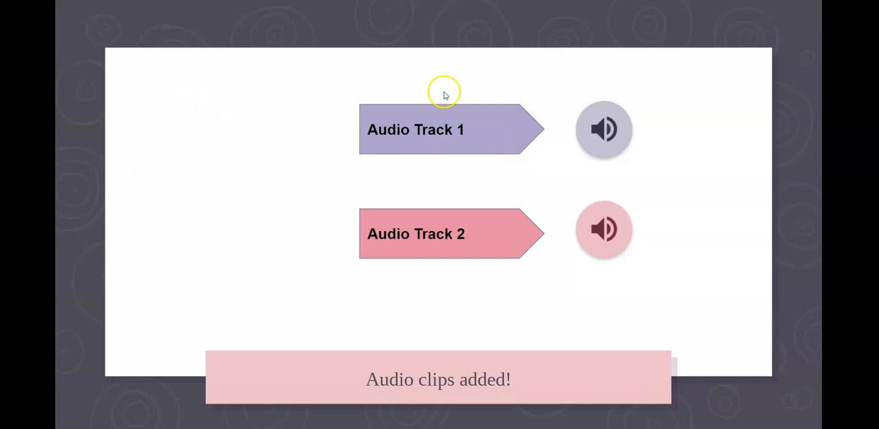
click(603, 129)
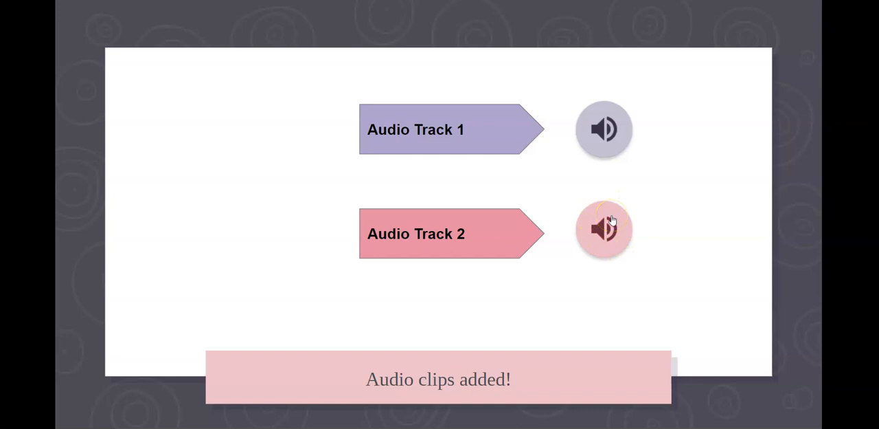
click(604, 230)
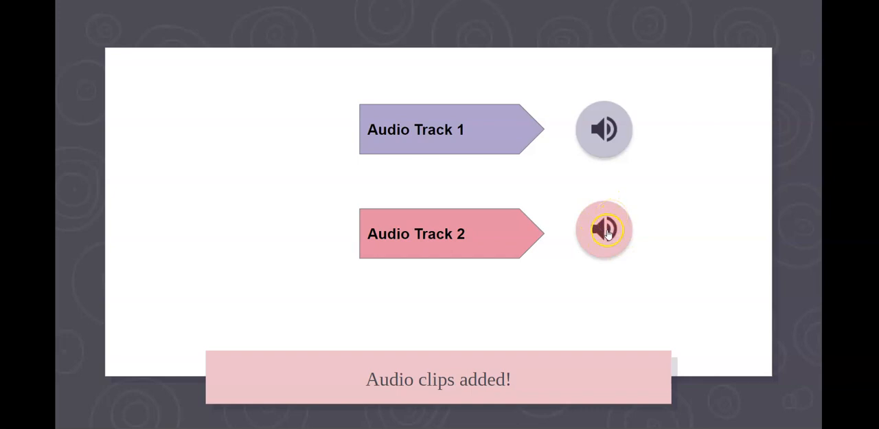
click(604, 229)
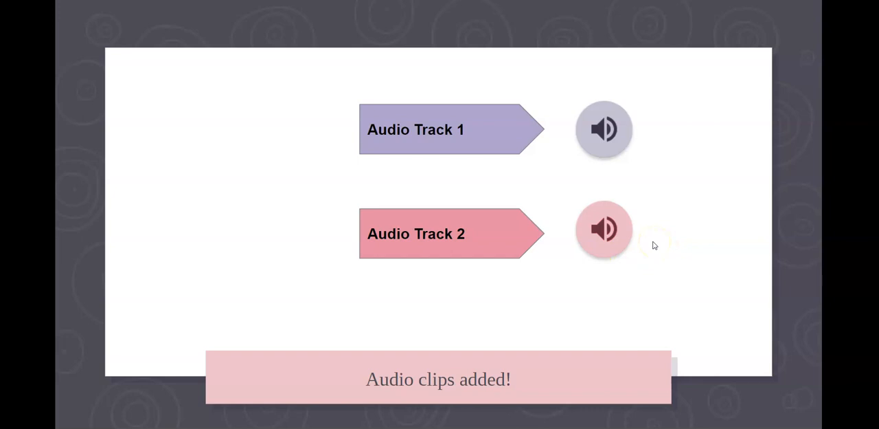
click(604, 233)
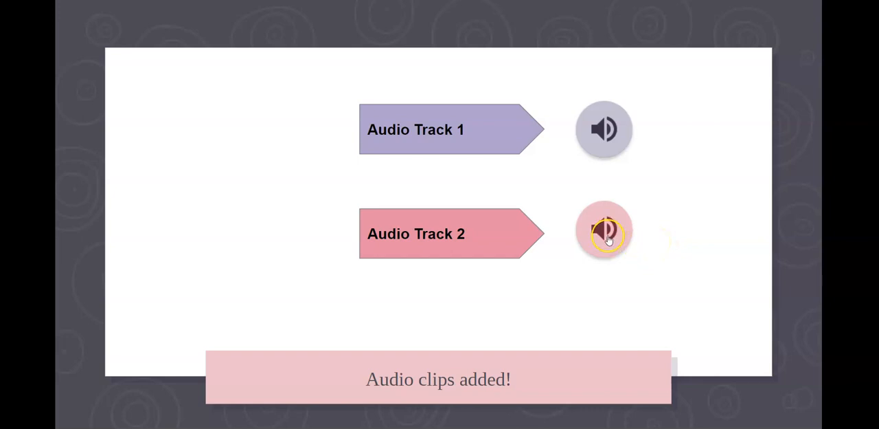
click(604, 232)
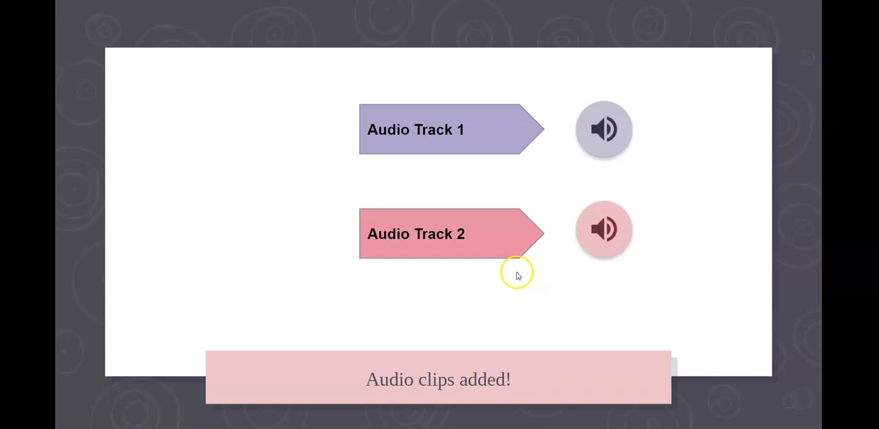
mouse_move(508, 280)
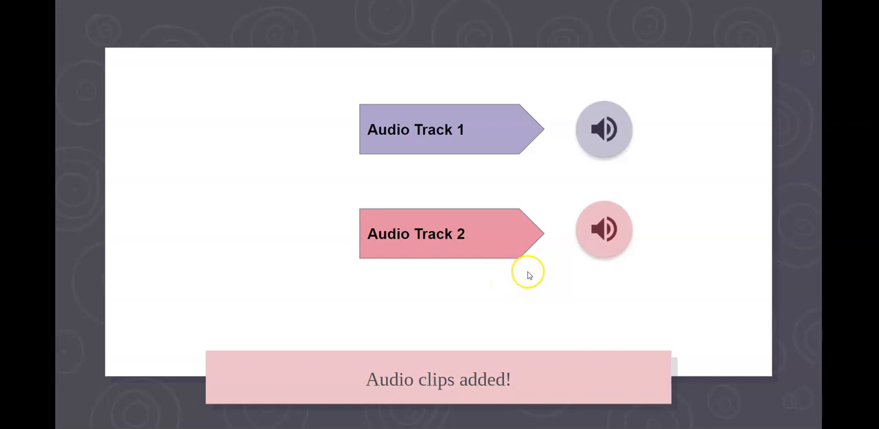
mouse_move(520, 273)
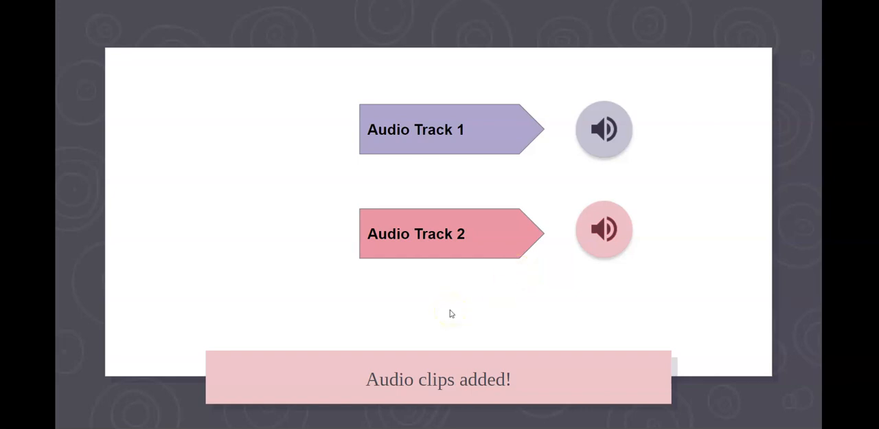
mouse_move(450, 311)
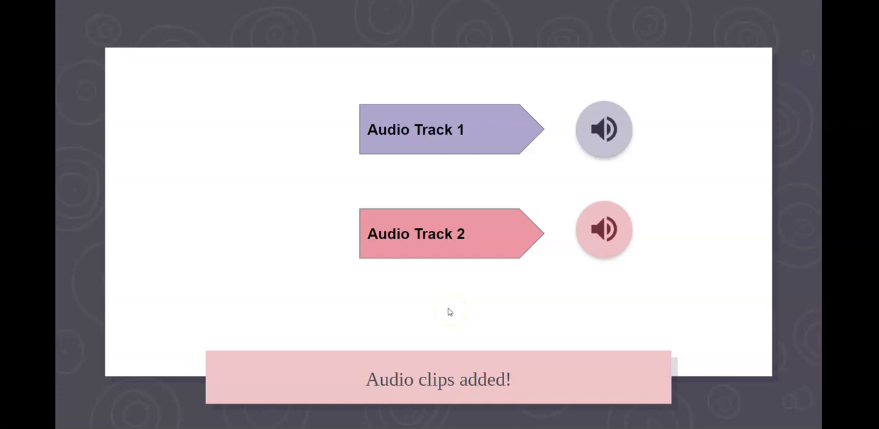